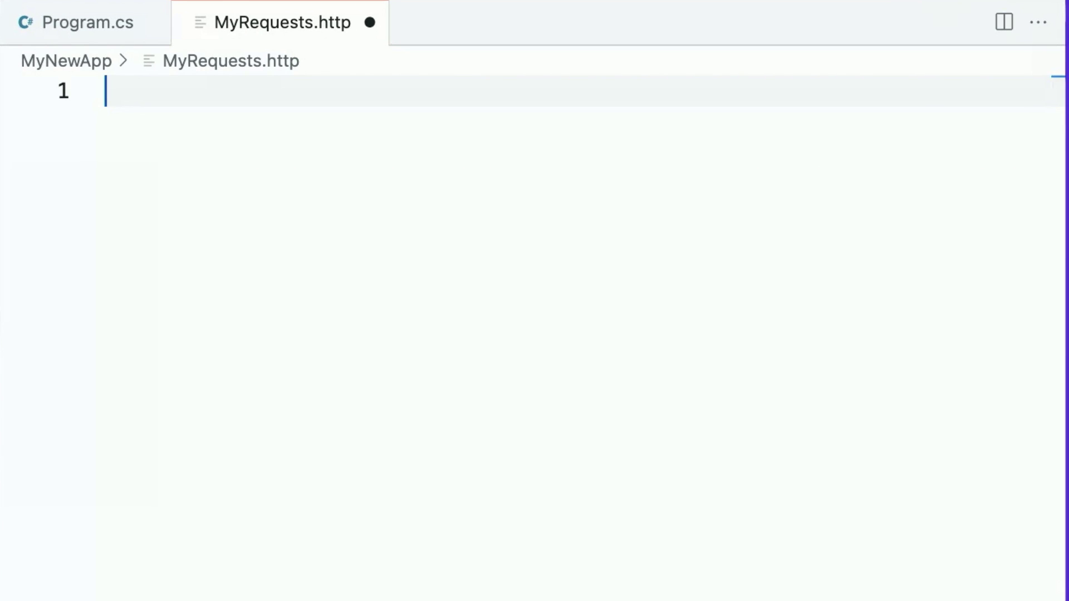
type("g")
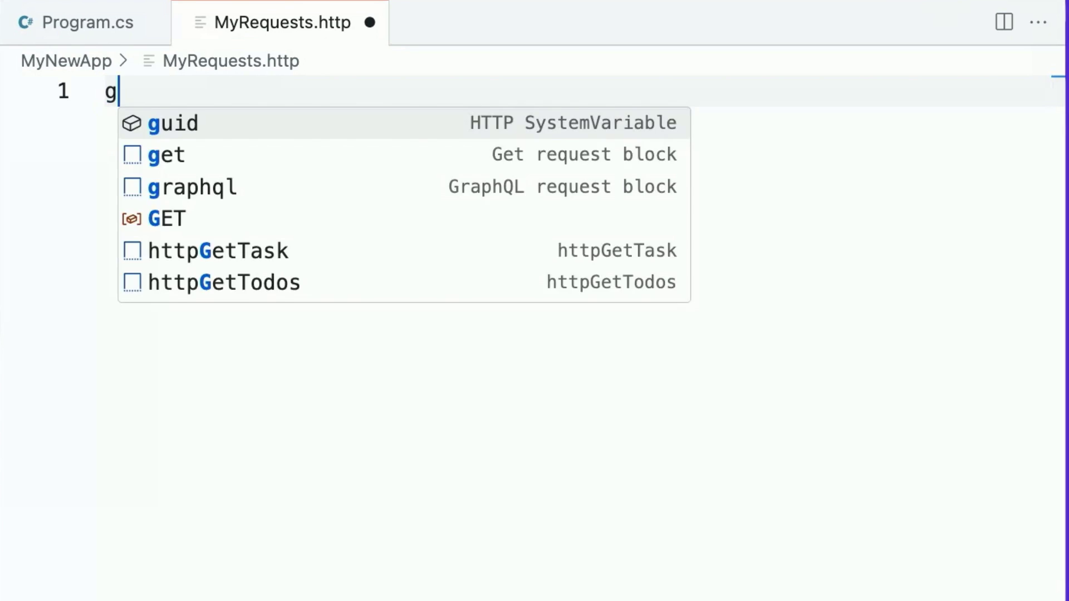
left_click(165, 154)
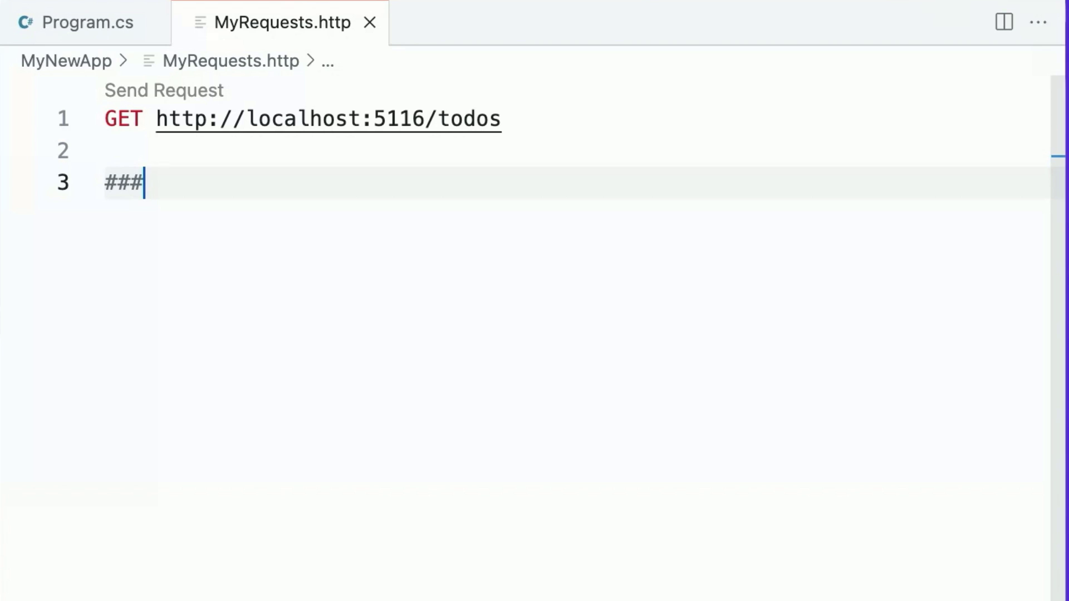
left_click(88, 22)
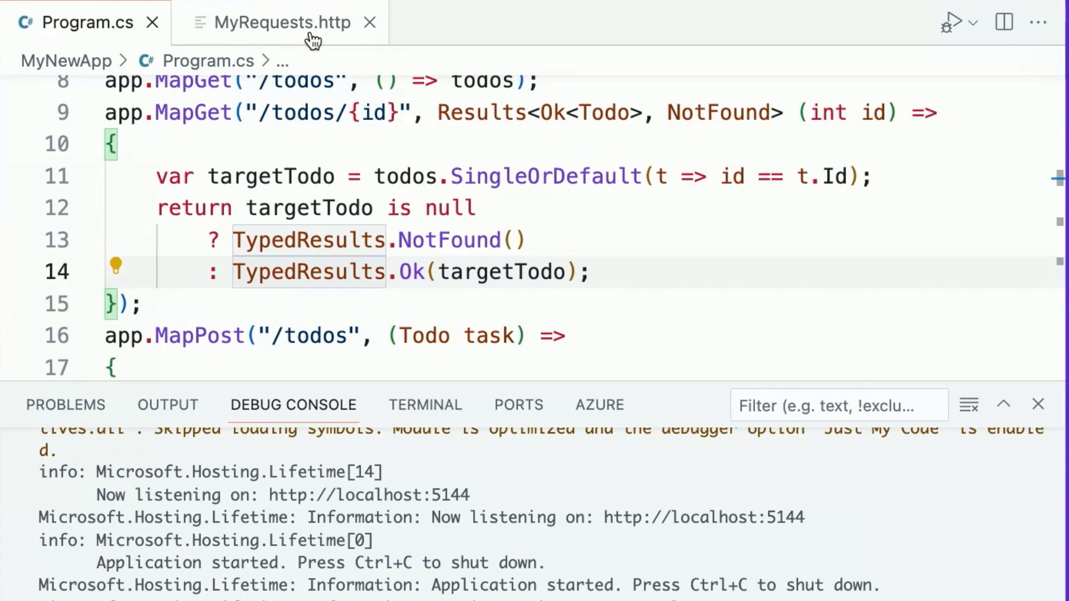
Change the GET todos port to 5144 and send it, returning 200 OK with an empty list.
left_click(282, 22)
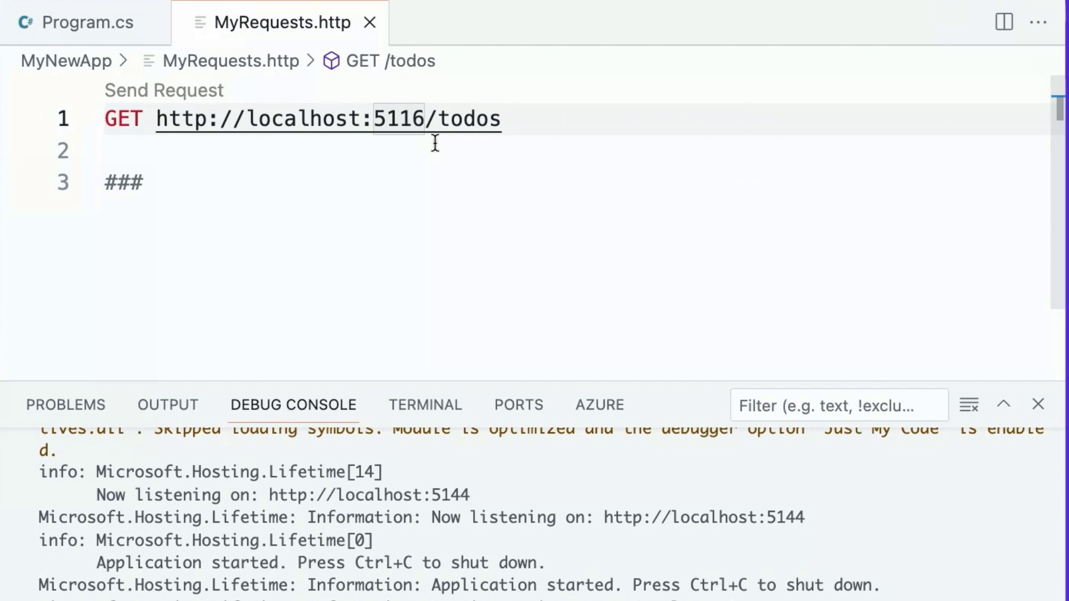
key("Backspace")
type("44")
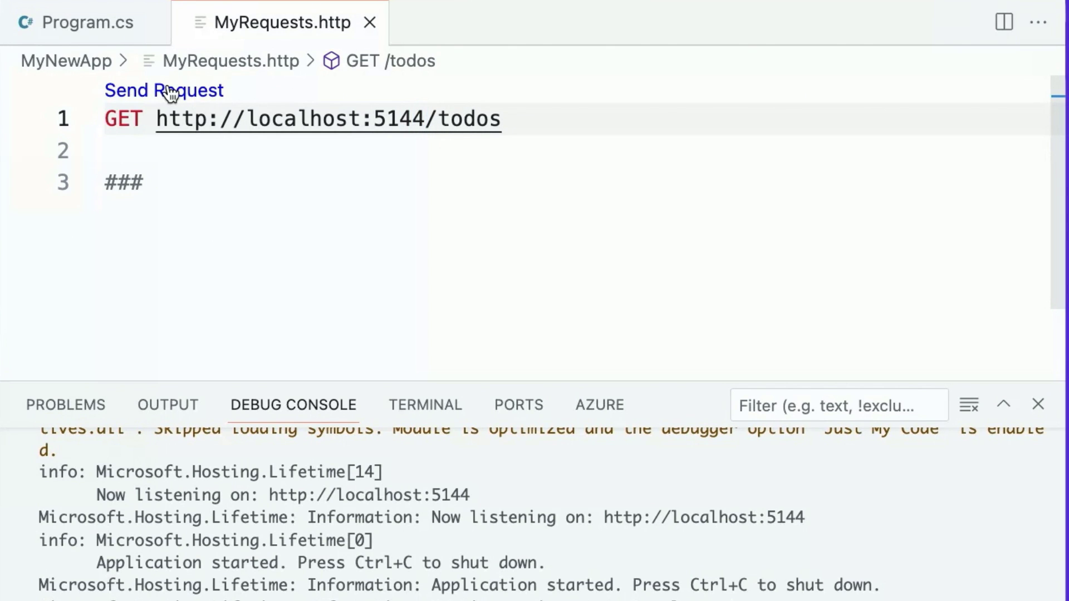
left_click(164, 91)
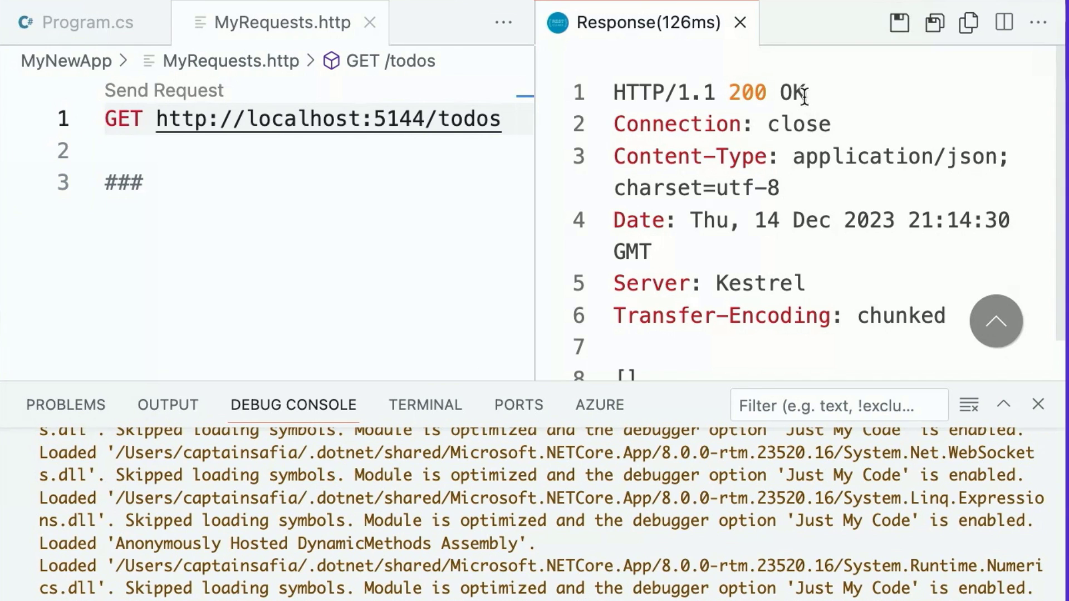
scroll("down", 3)
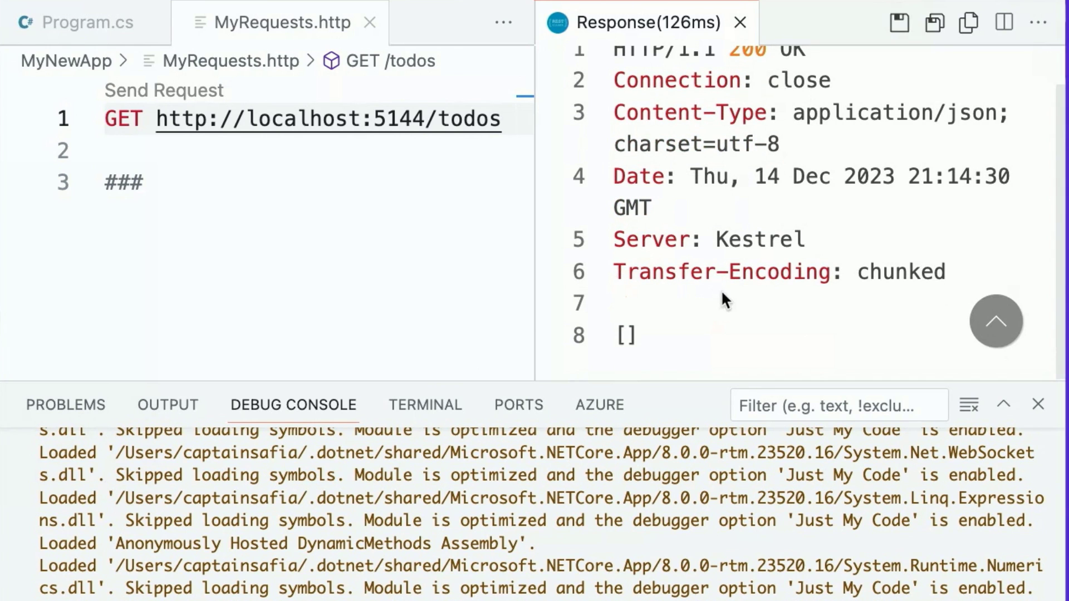
mouse_move(723, 353)
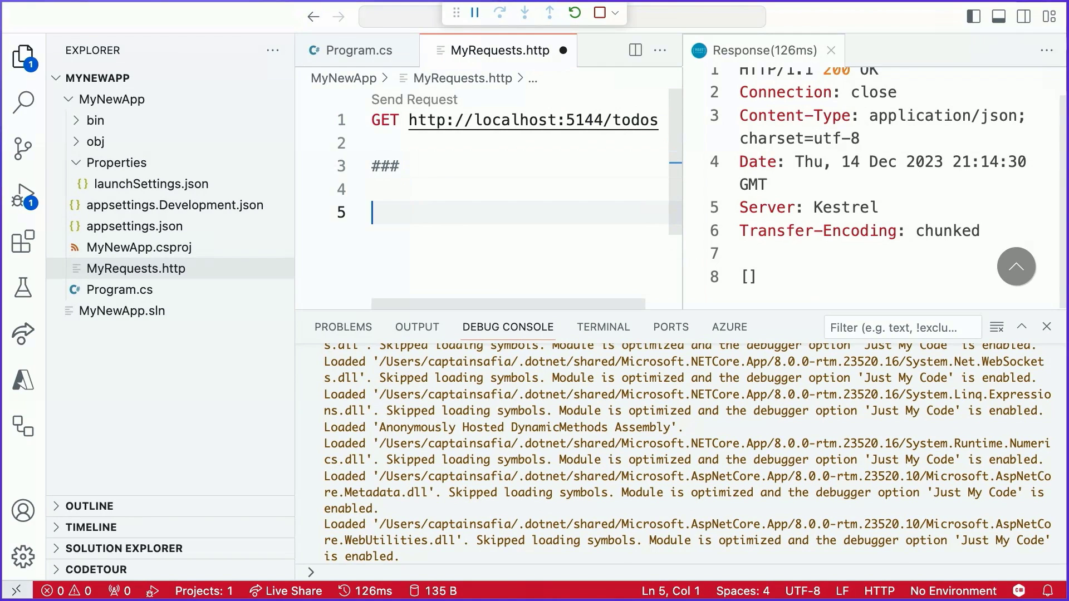
type("pos")
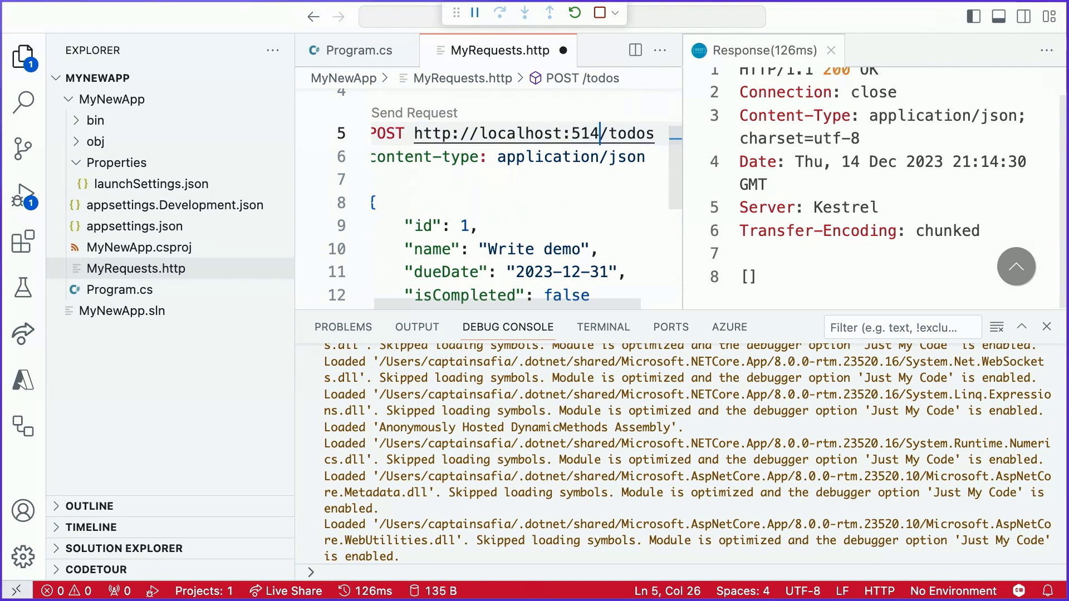
type("4")
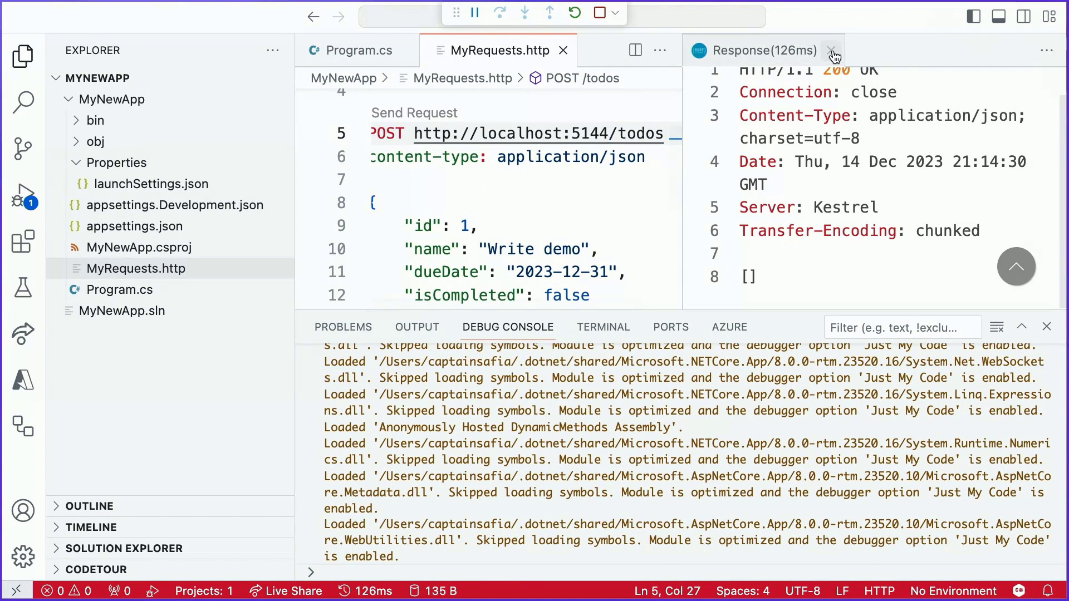
left_click(832, 50)
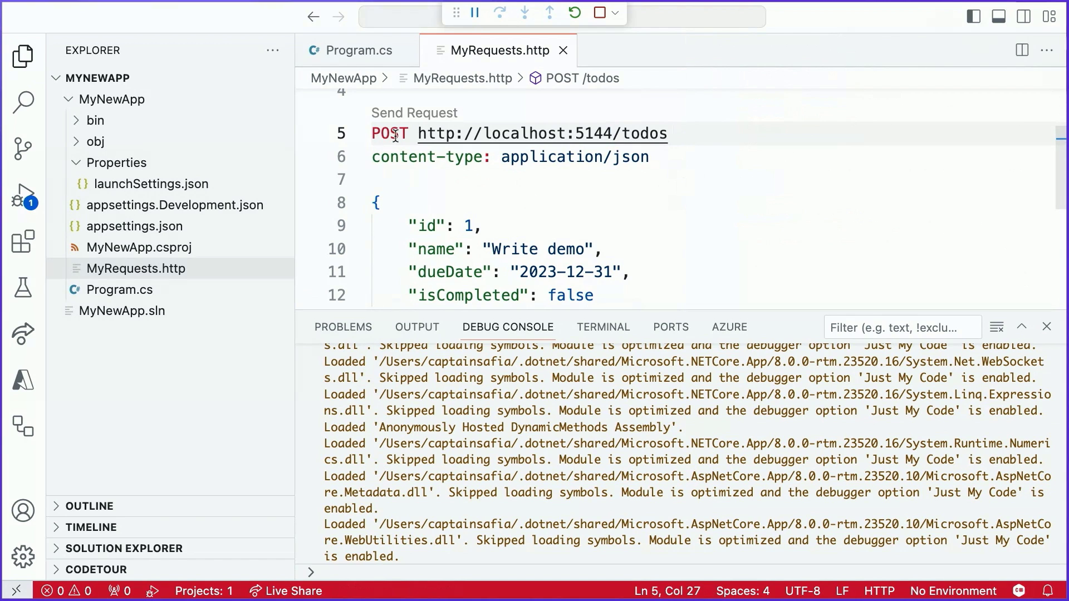
mouse_move(647, 133)
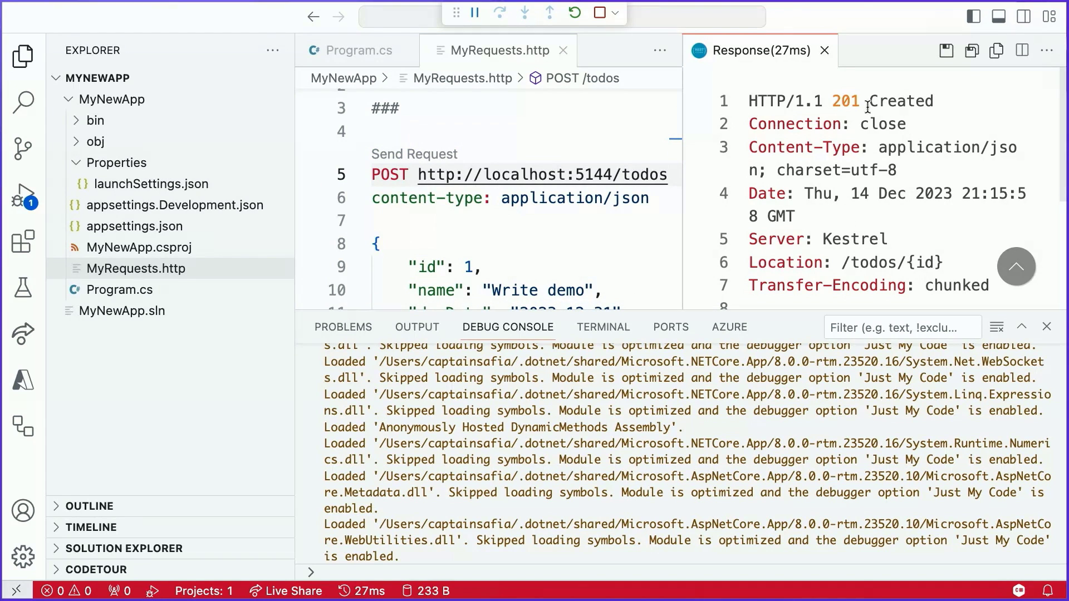
mouse_move(937, 106)
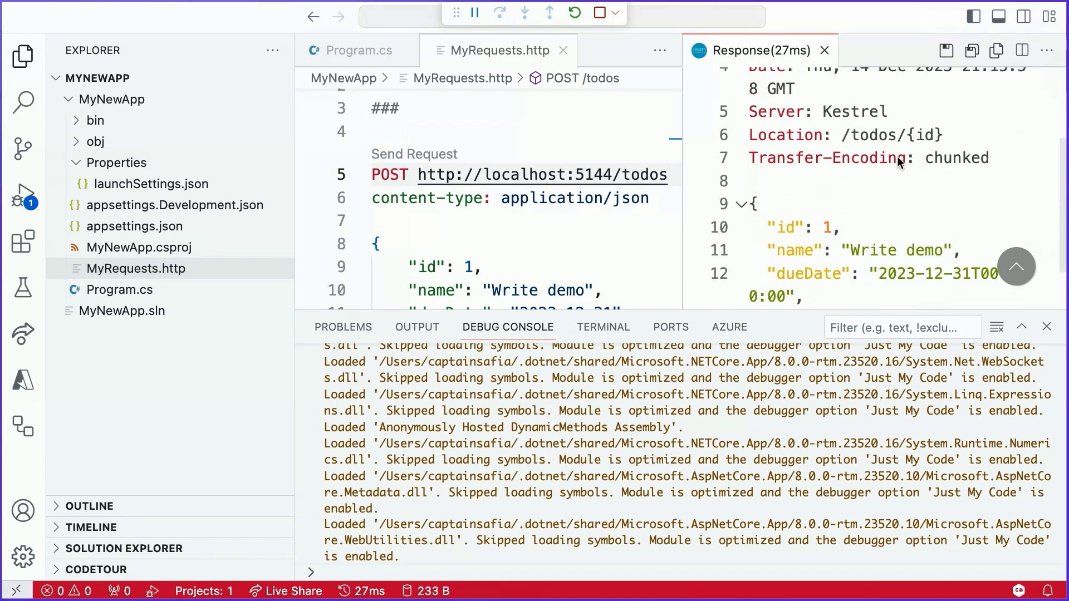
Review the 201 Created response, then resend GET /todos to see 'Write demo' listed.
scroll("down", 3)
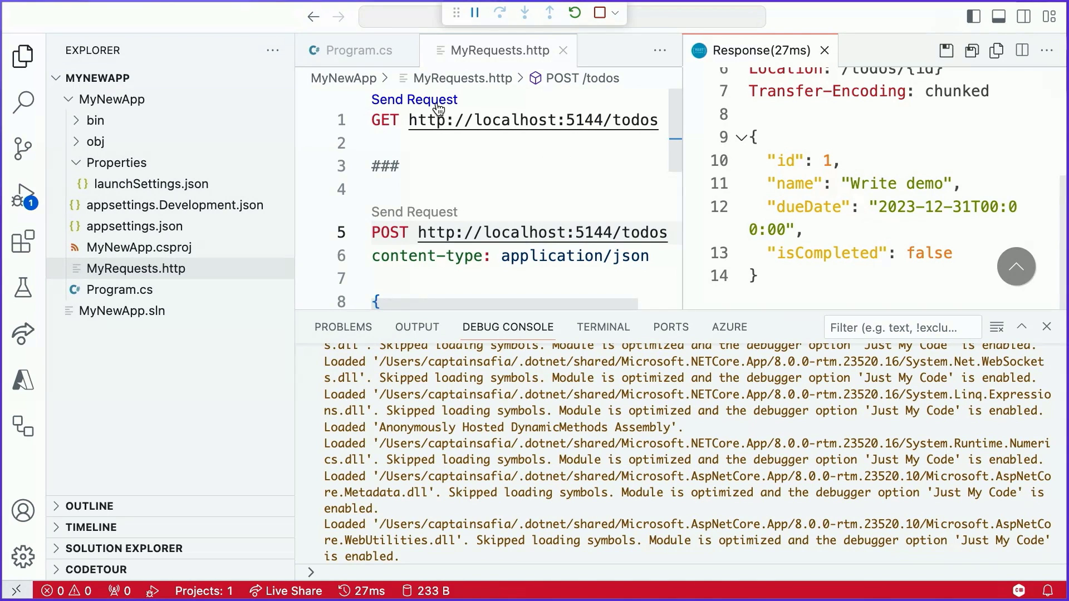
left_click(414, 100)
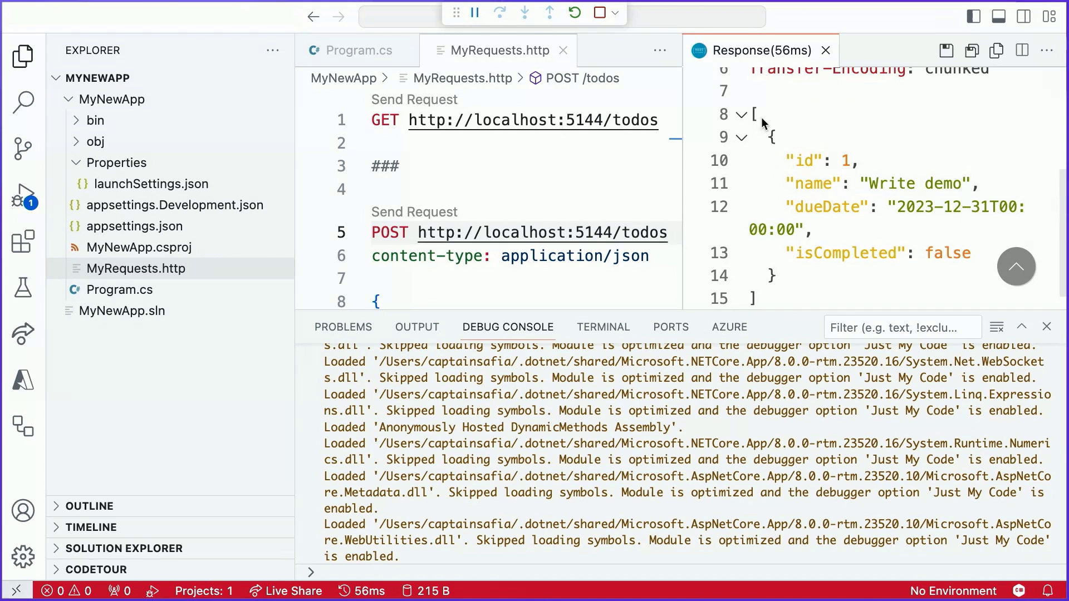
mouse_move(760, 119)
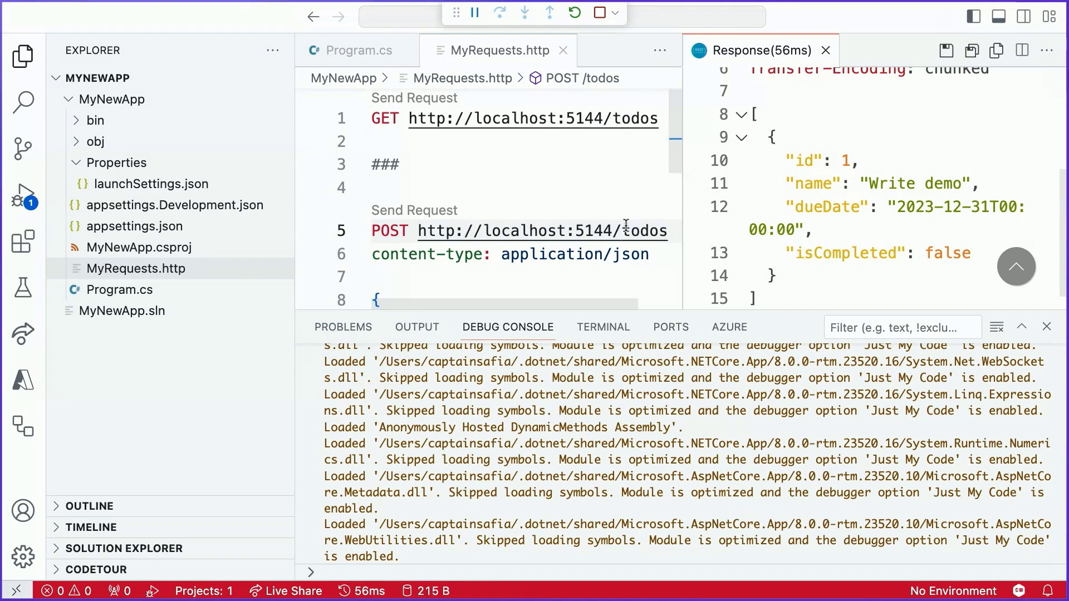
Edit the POST body to 'Write another demo' and send it, creating todo id 2.
scroll("down", 3)
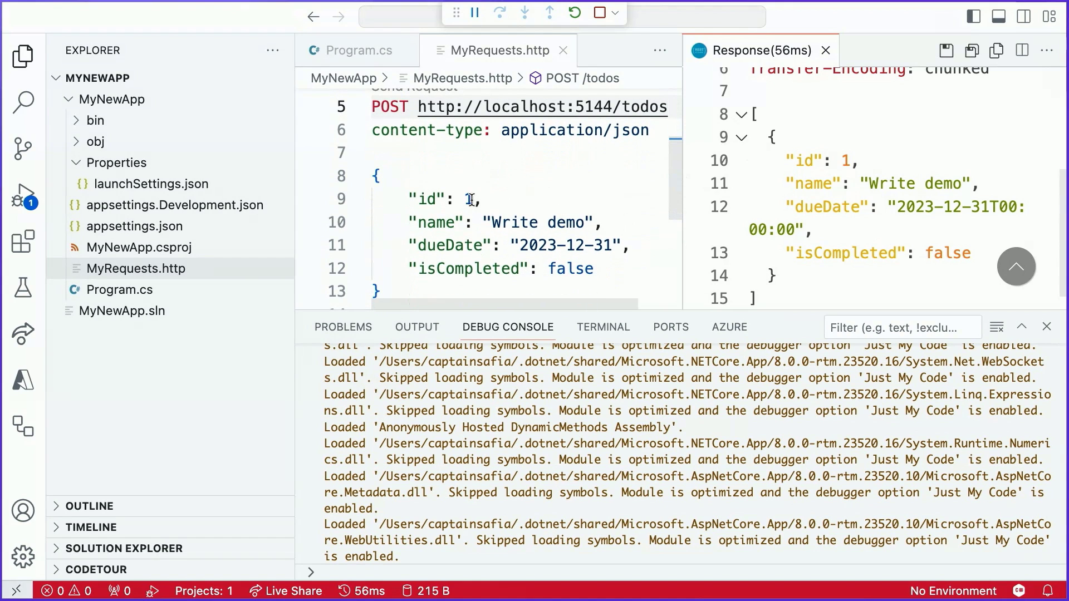
left_click(474, 199)
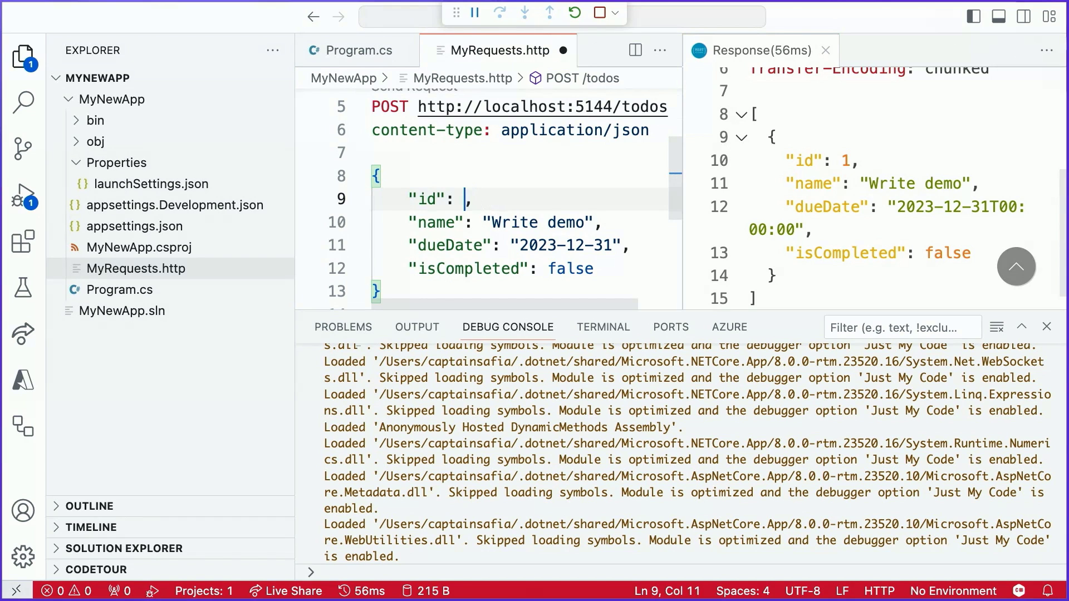
type("and")
type("2")
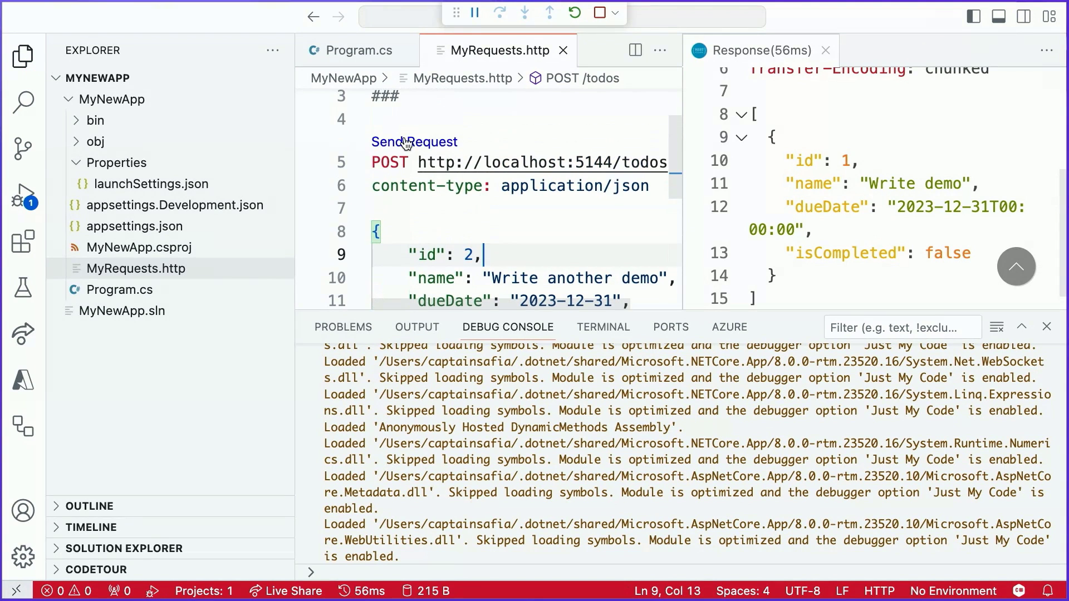
left_click(414, 142)
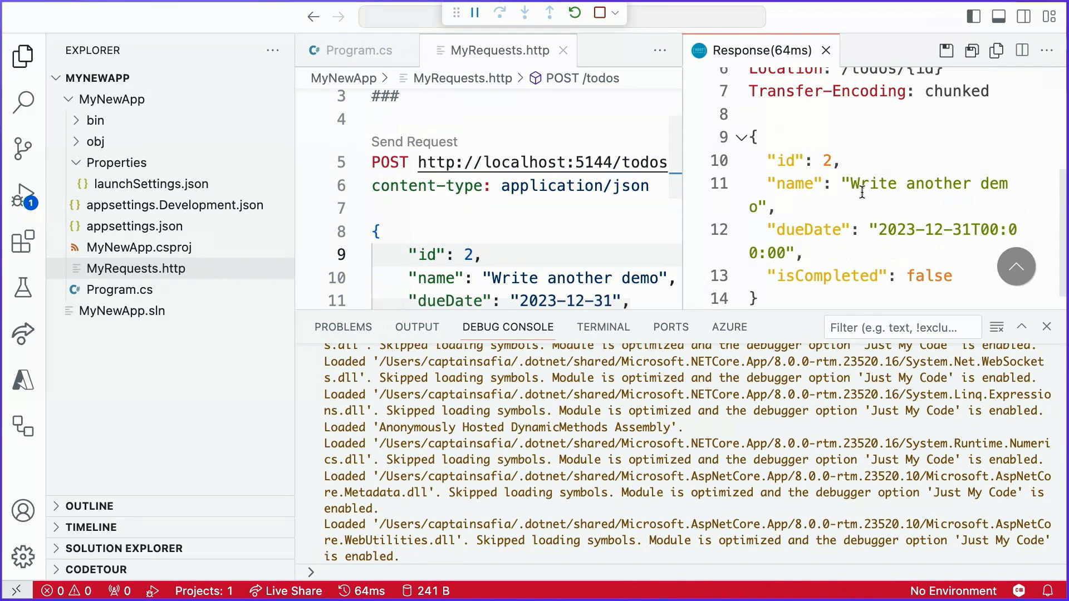
mouse_move(910, 204)
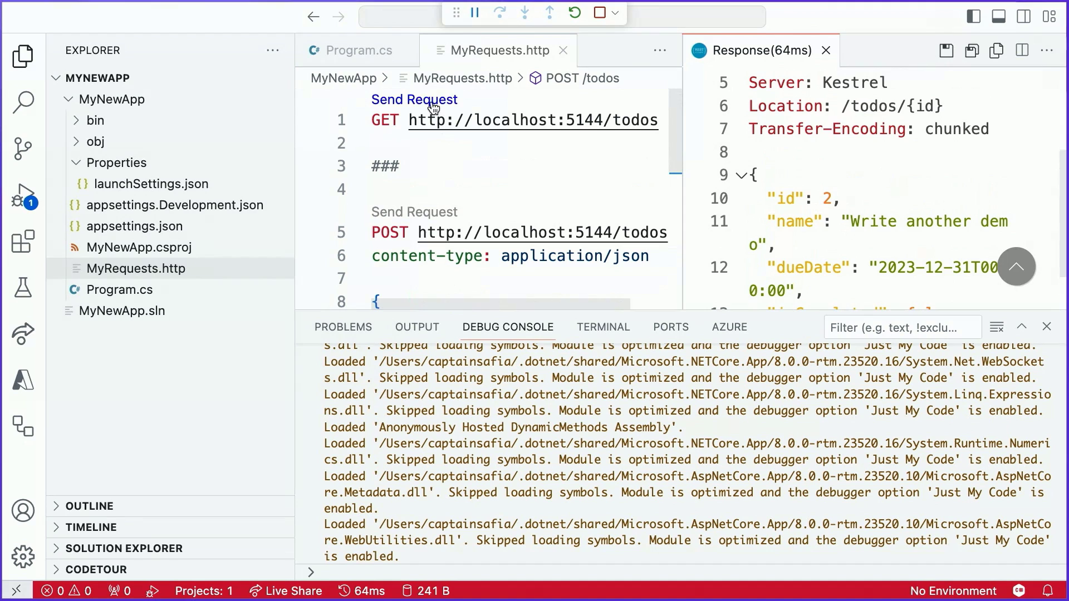
Rerun GET /todos and scroll the response showing both todos.
left_click(414, 100)
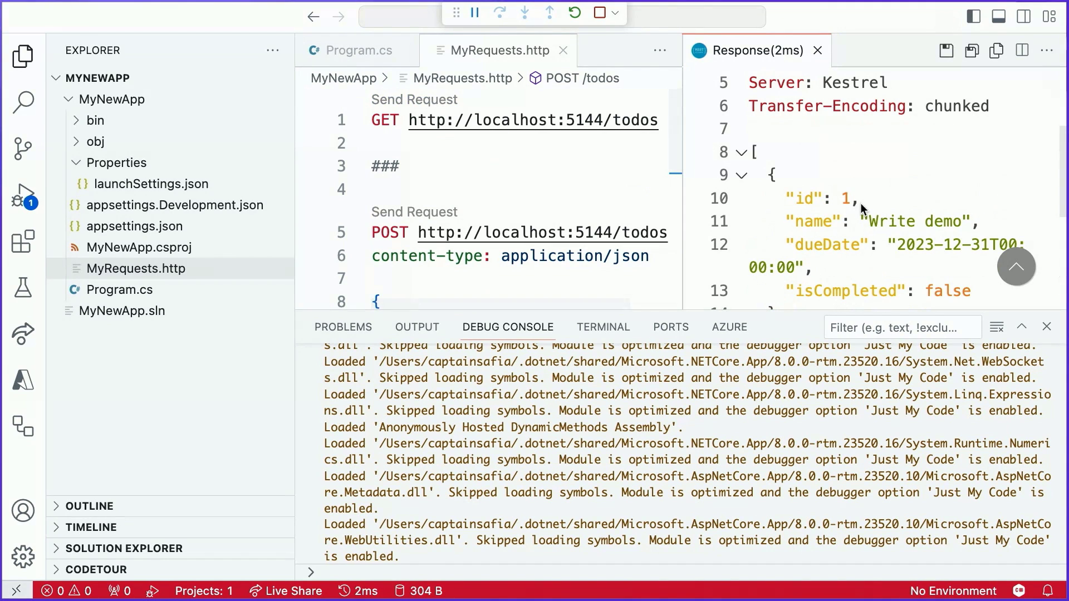
scroll("down", 3)
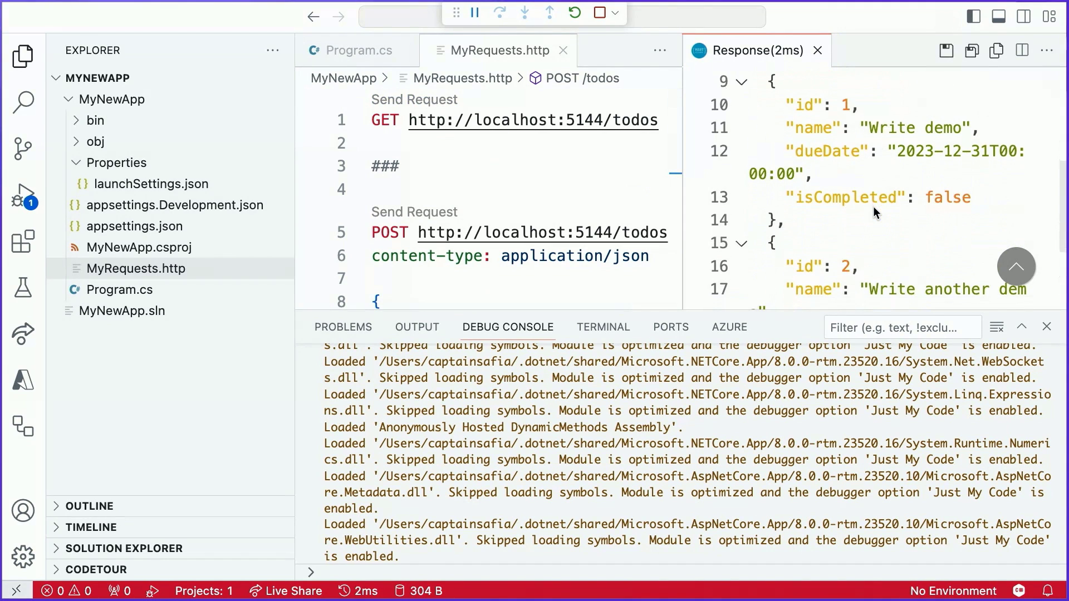
scroll("down", 3)
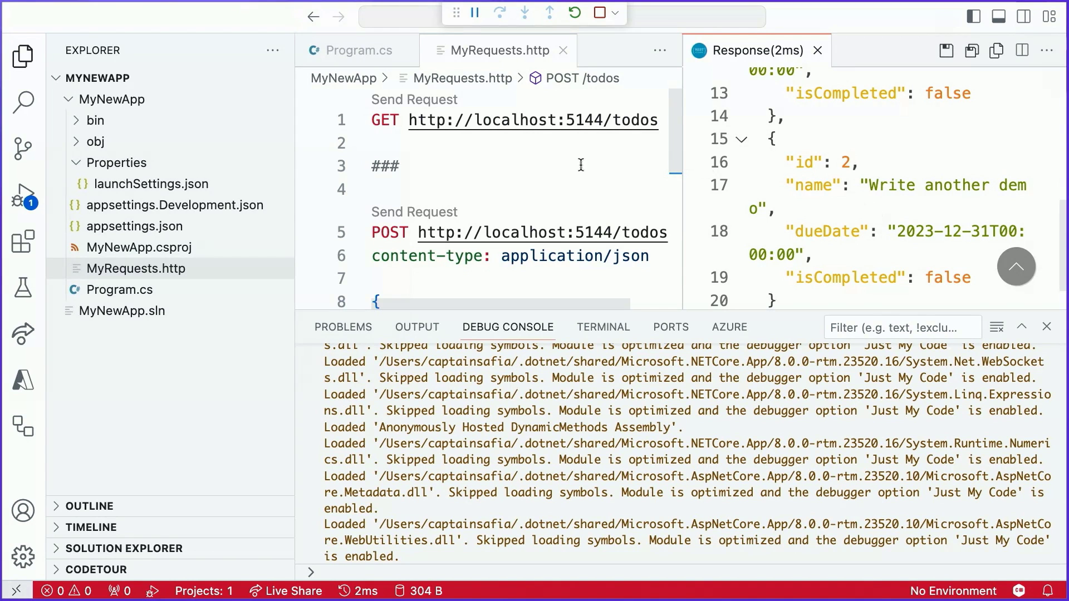
left_click(389, 143)
type("###")
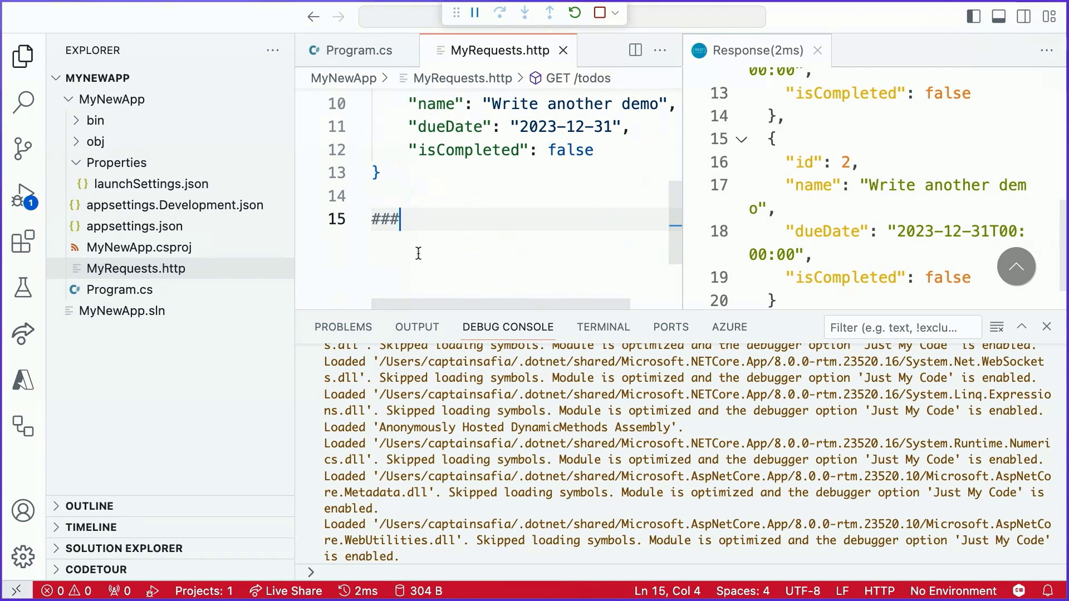
type("GET http://localhost:5144/todos")
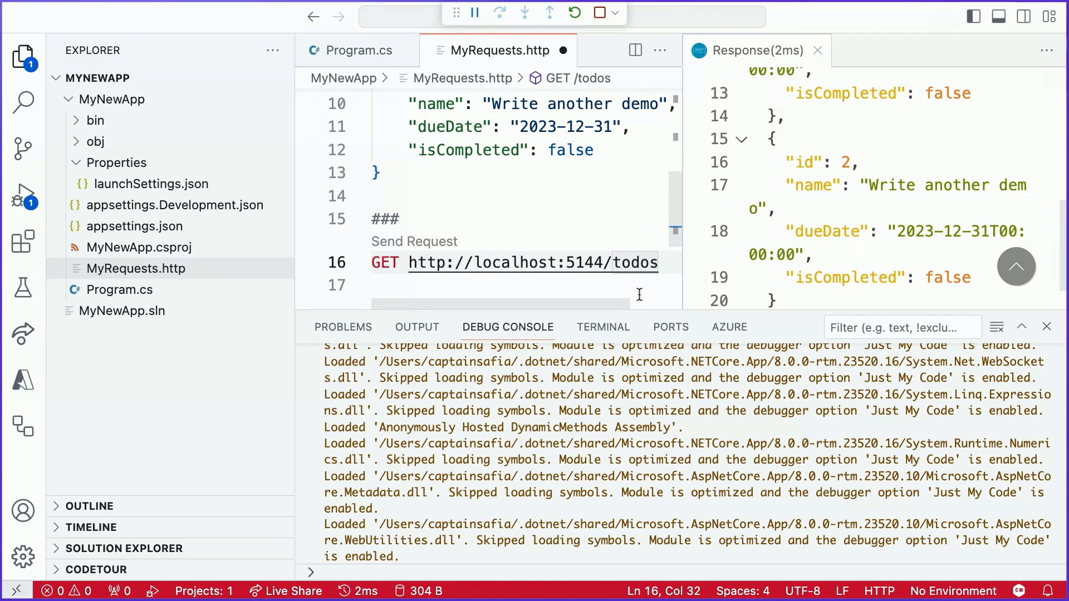
type("/")
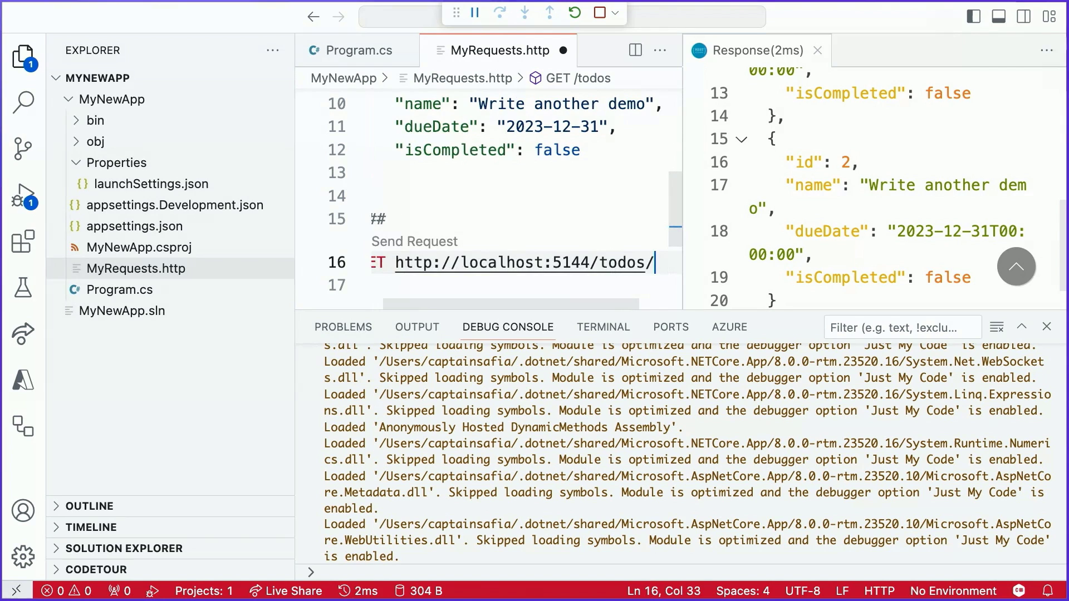
type("2")
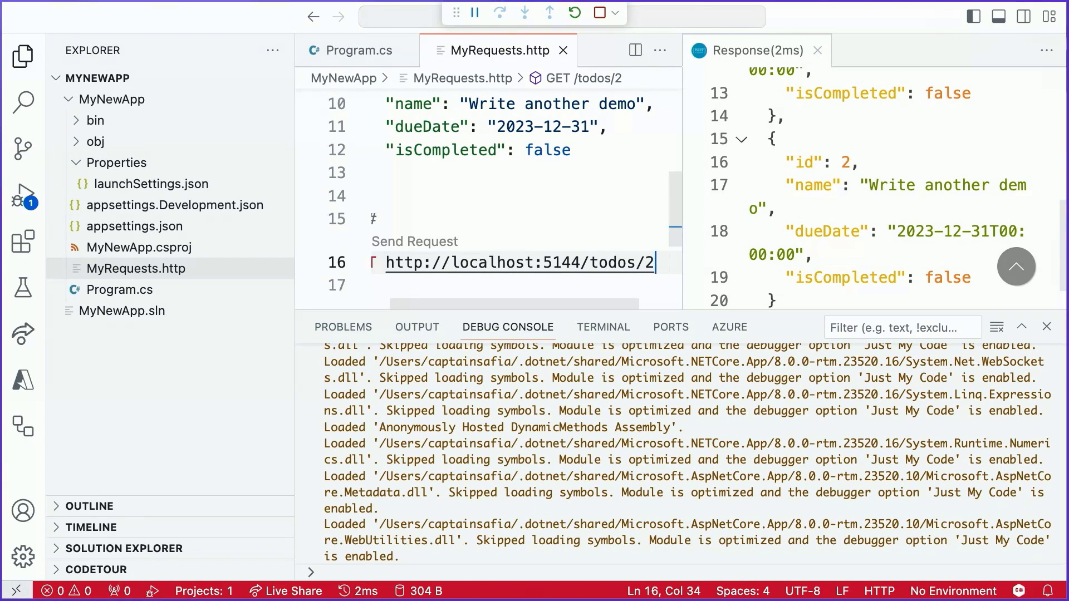
mouse_move(590, 276)
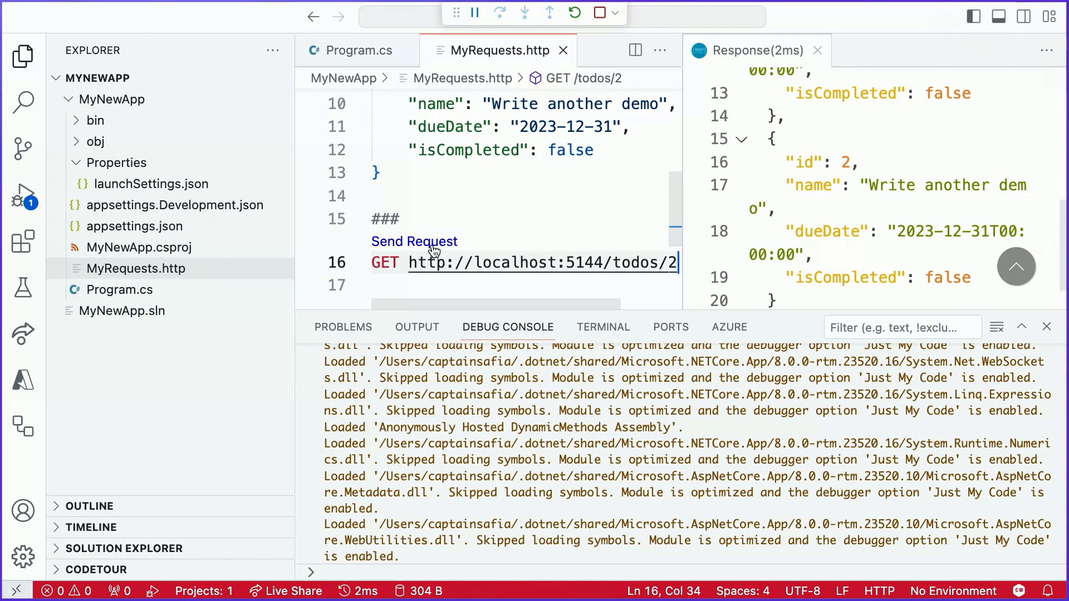
left_click(414, 241)
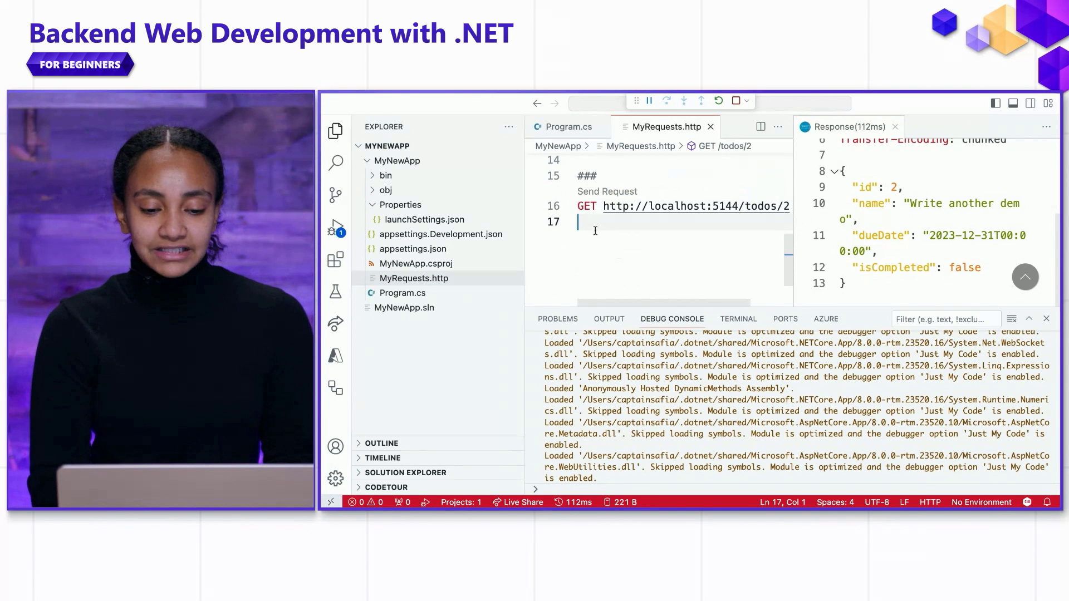
key("Enter")
type("### DELETE")
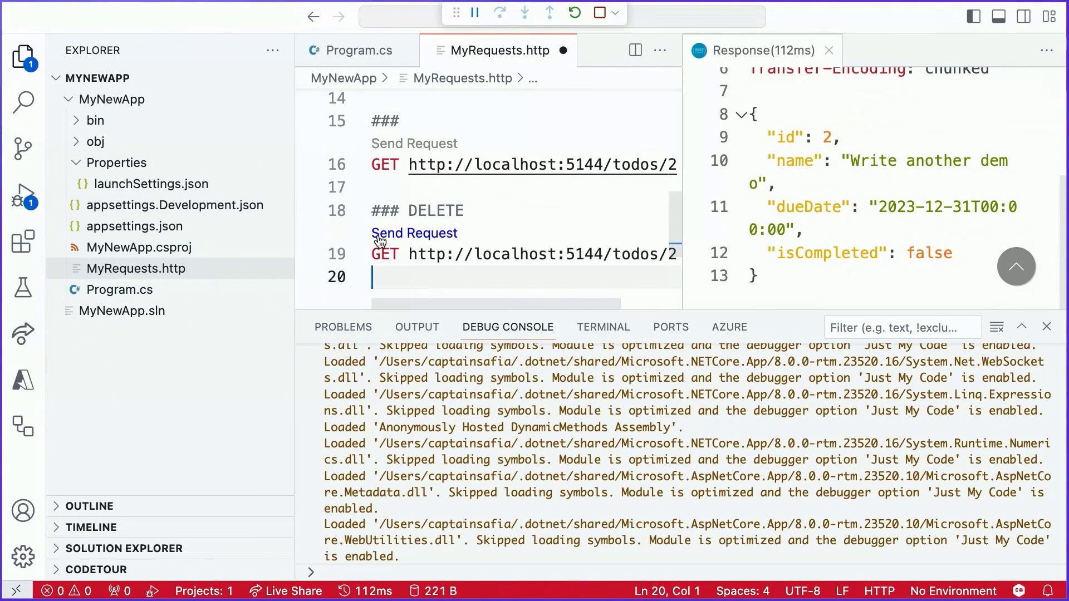
left_click(437, 210)
type("DELETE")
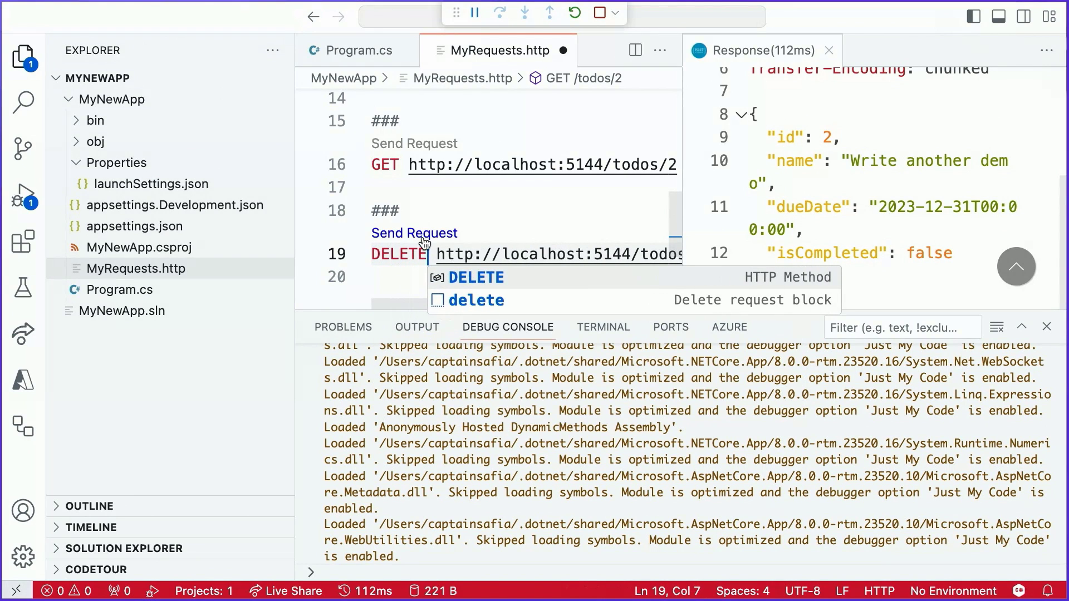
left_click(413, 233)
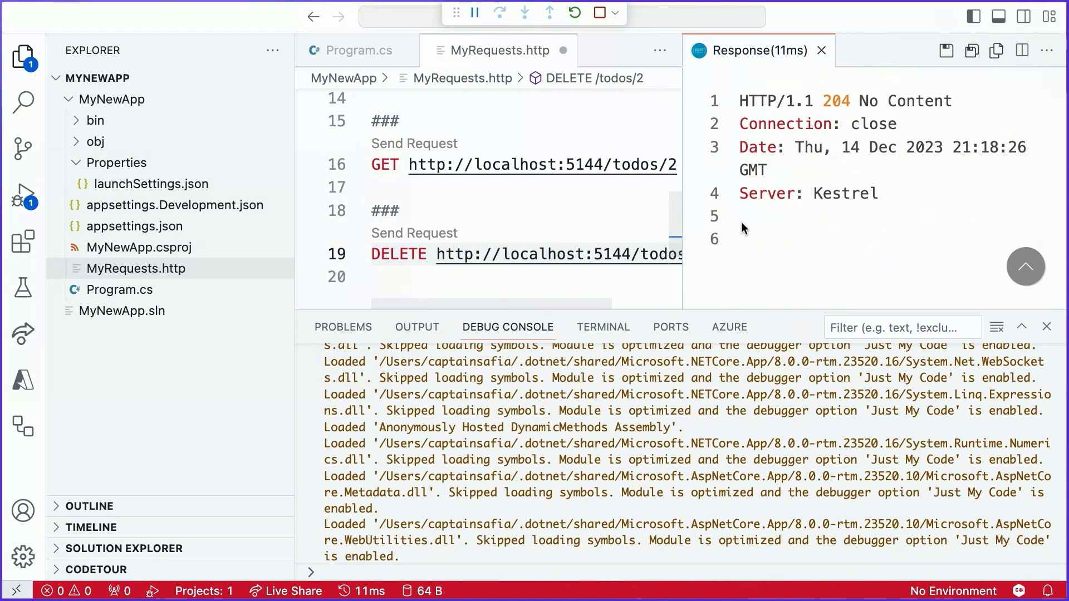
mouse_move(871, 127)
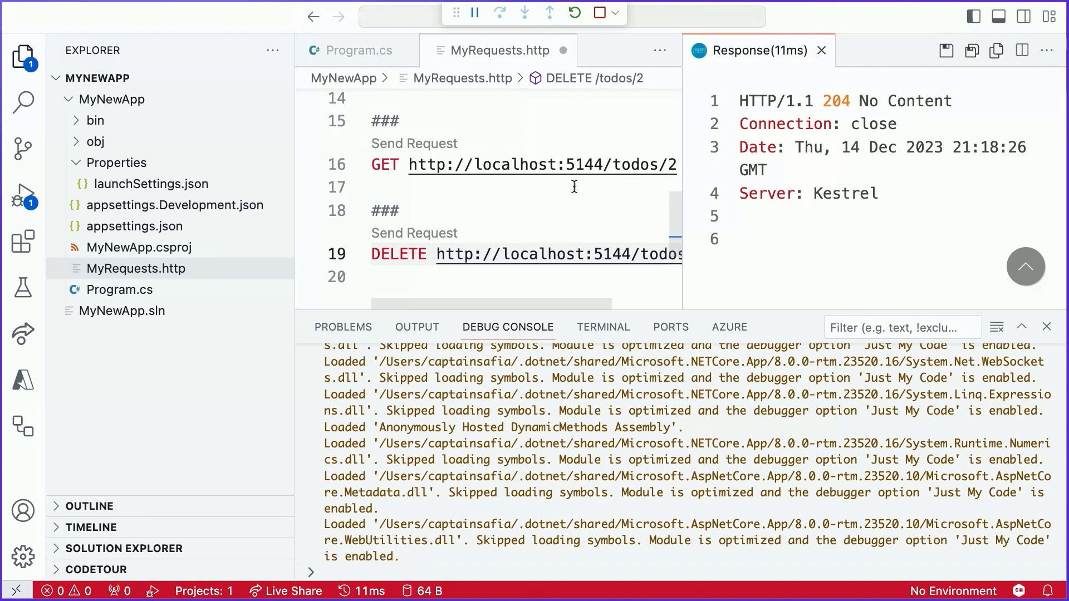
mouse_move(541, 164)
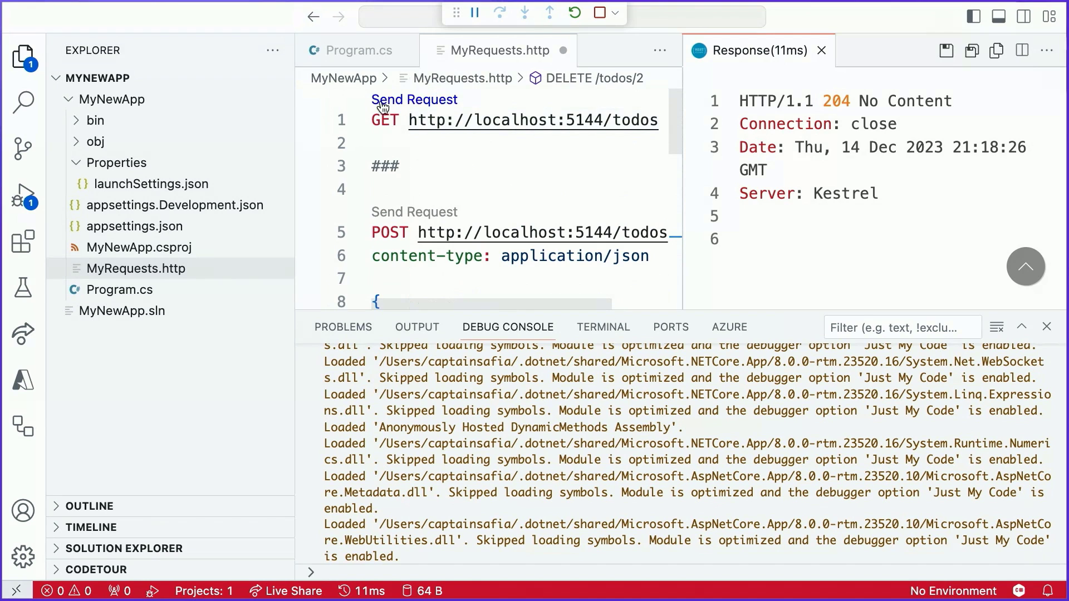
left_click(413, 100)
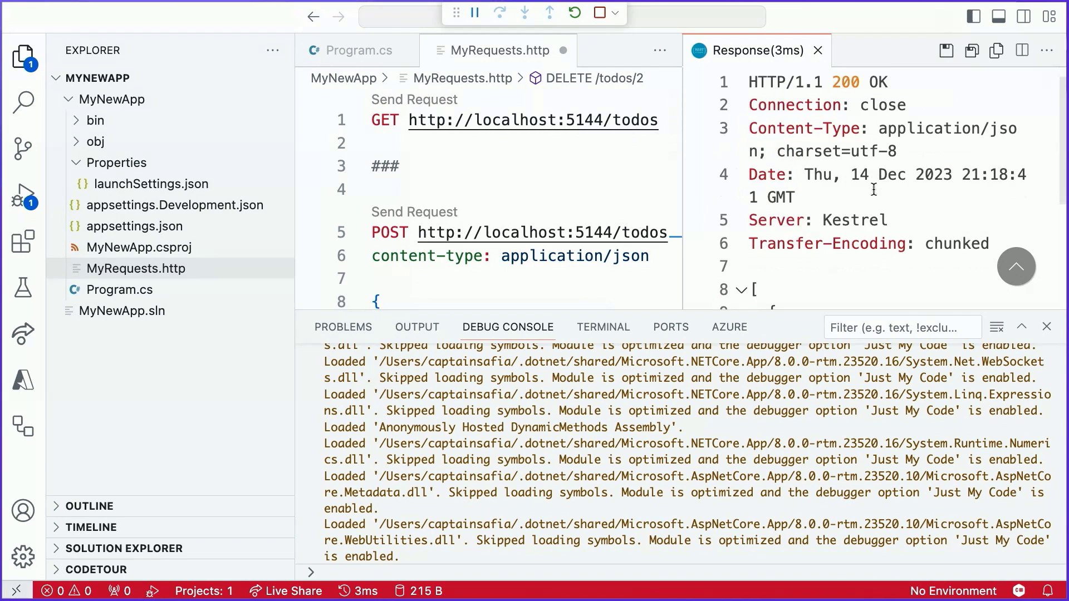
scroll("down", 3)
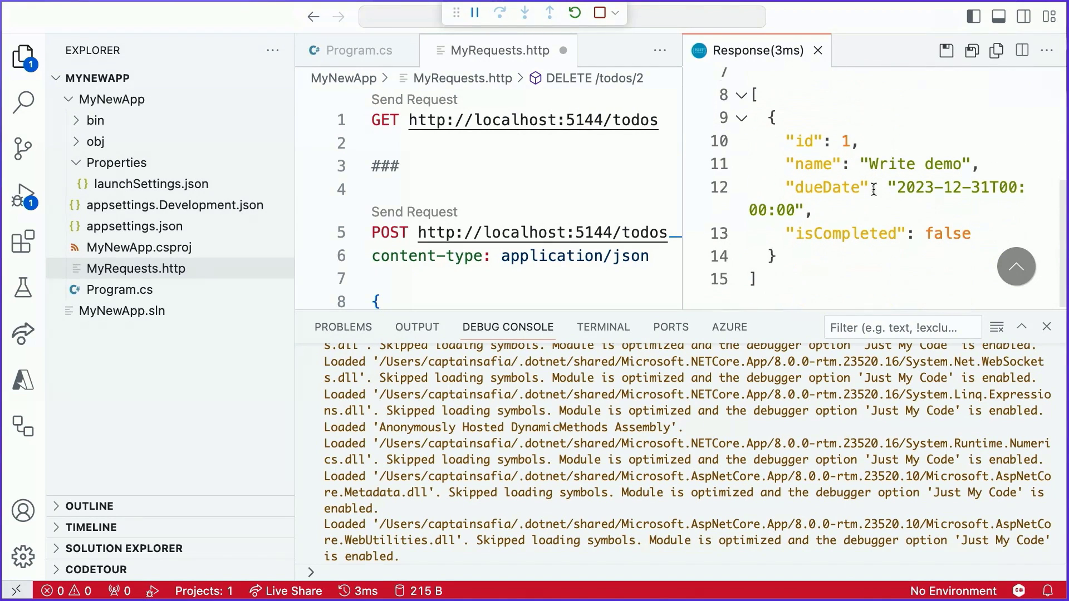